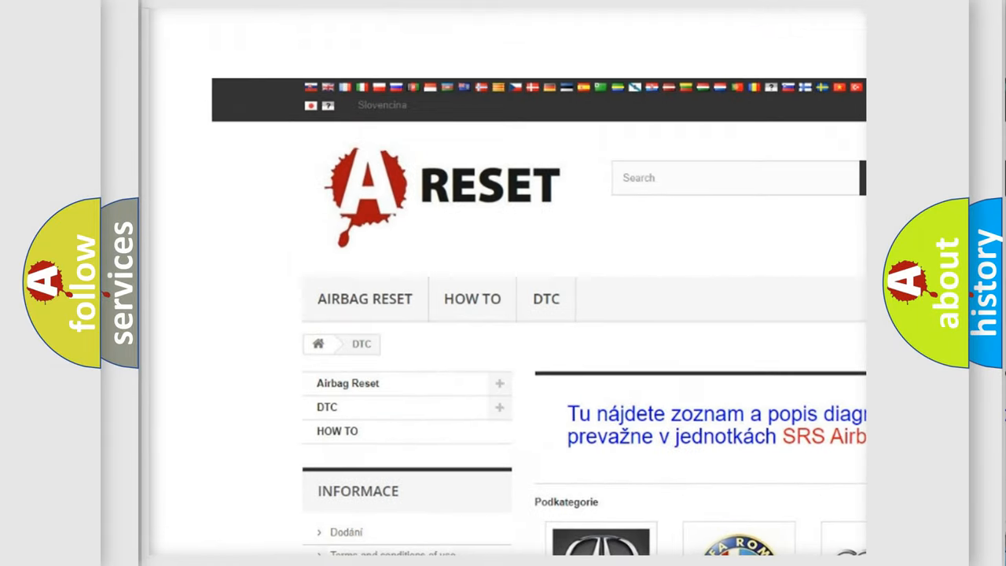
# - Scroll through the Cadillac DTC page's list of B-prefixed subcategory codes
pyautogui.scroll(-3)
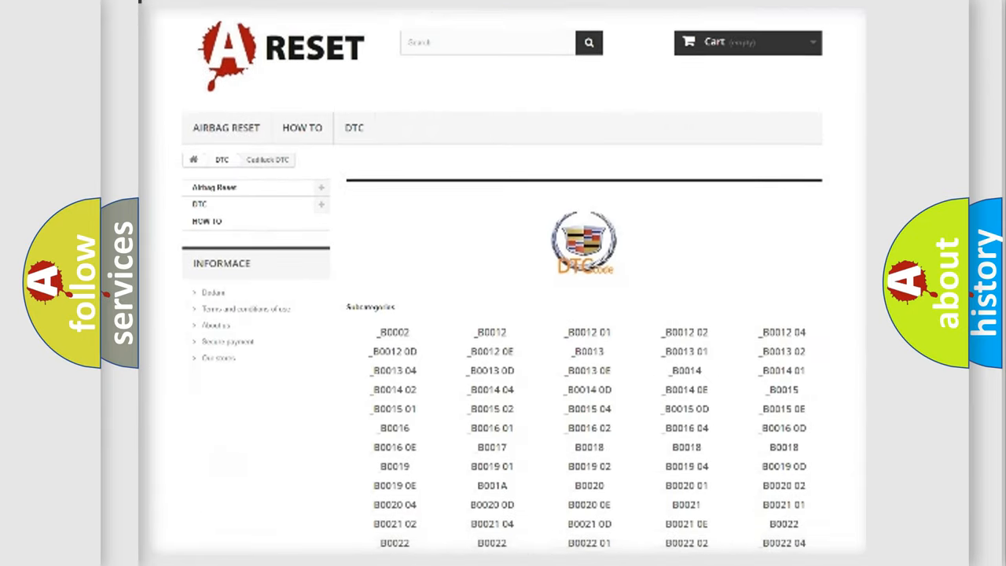
pyautogui.scroll(-3)
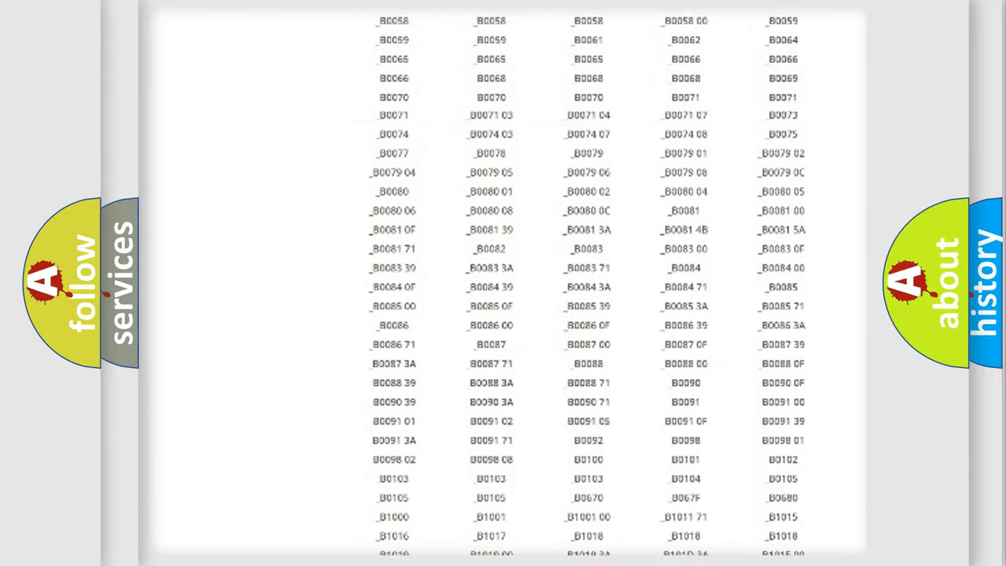
pyautogui.scroll(3)
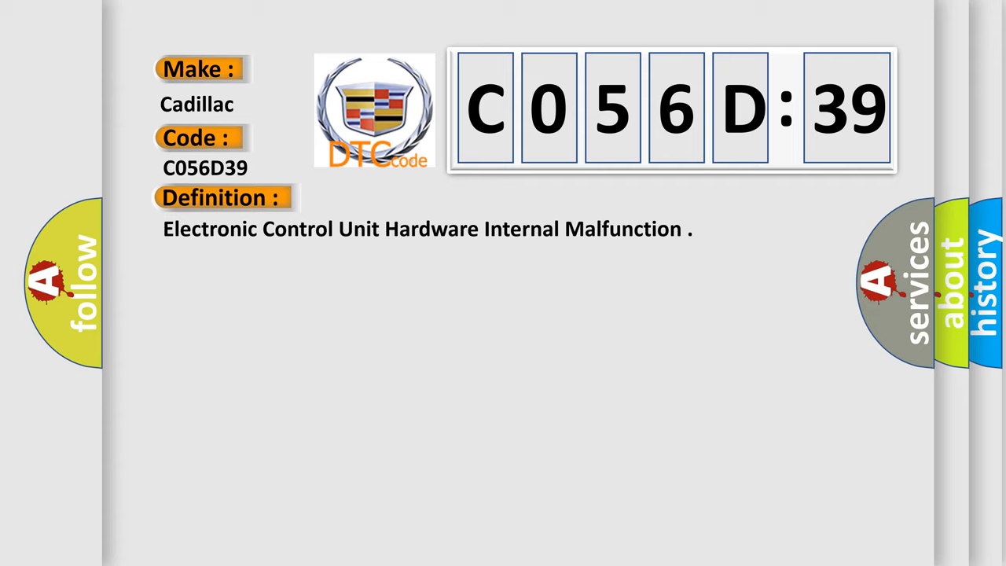
# - Advance the slide to reveal the internal-fault description for code C056D39
pyautogui.click(409, 198)
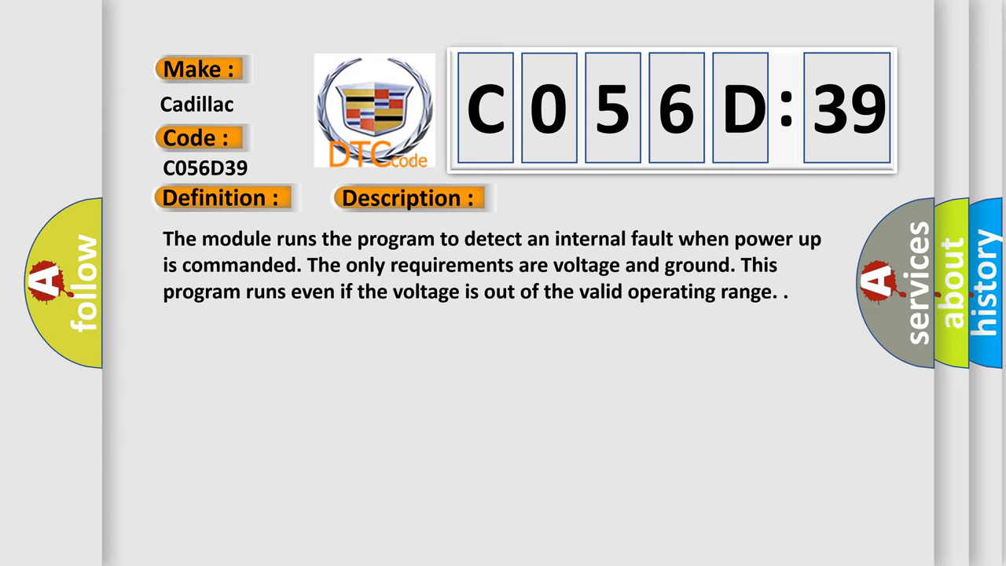